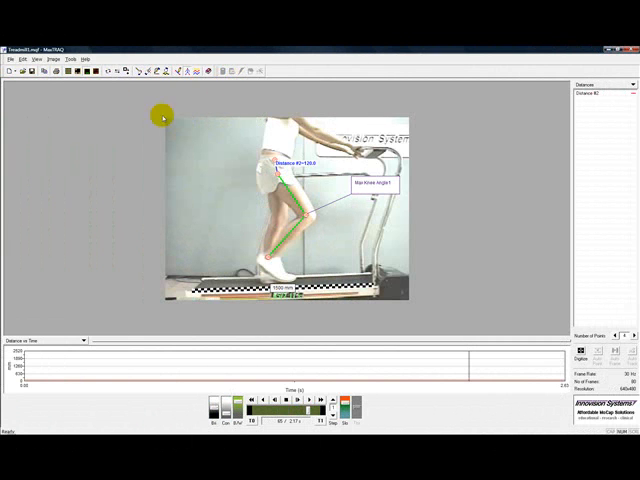
- Open the File menu of the treadmill walking analysis to save it under a new name
click(14, 58)
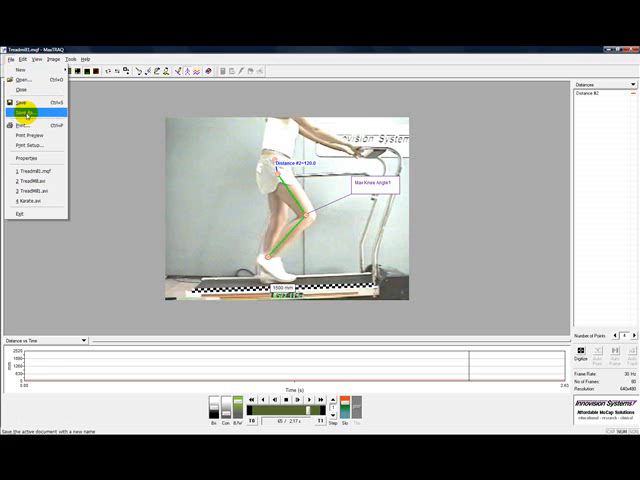
- Open the Save As dialog and expand the Save as type list of formats
click(24, 118)
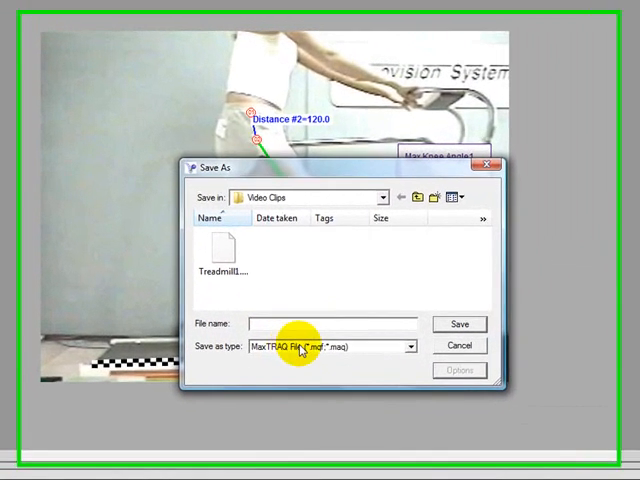
click(414, 346)
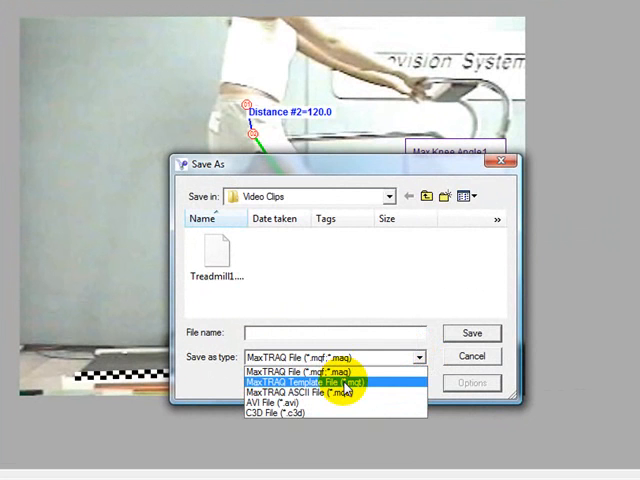
mouse_move(347, 399)
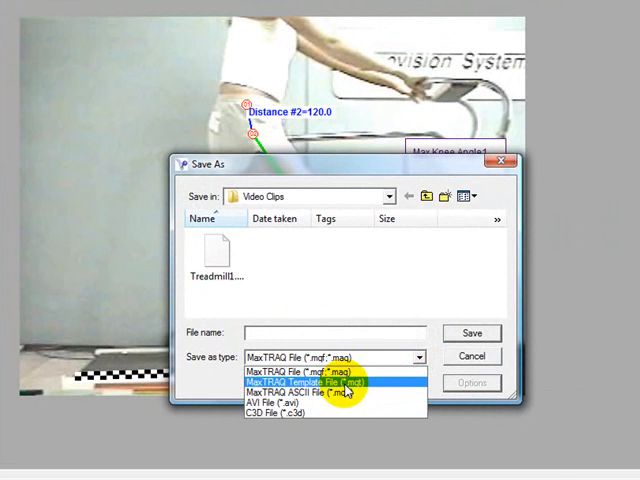
mouse_move(348, 396)
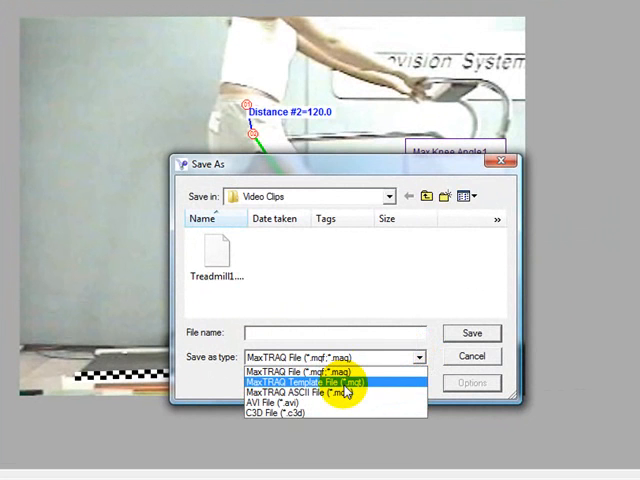
mouse_move(388, 395)
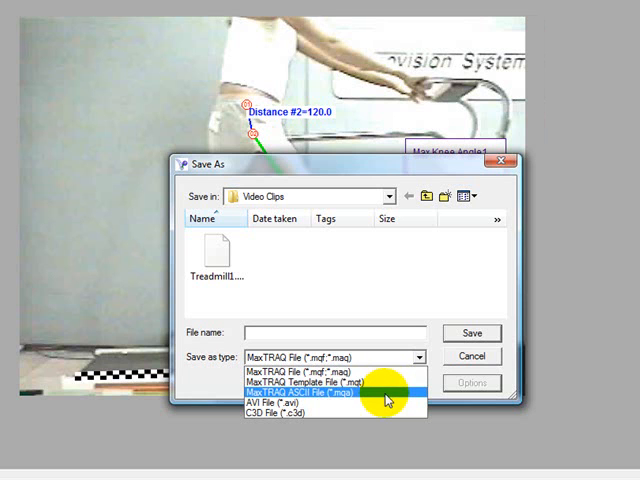
mouse_move(383, 402)
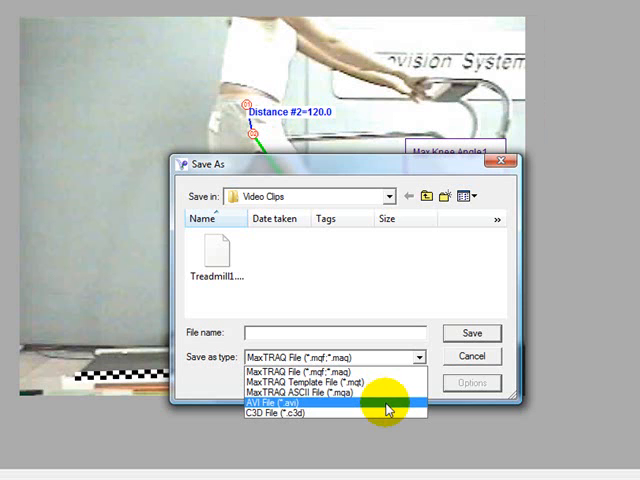
mouse_move(387, 416)
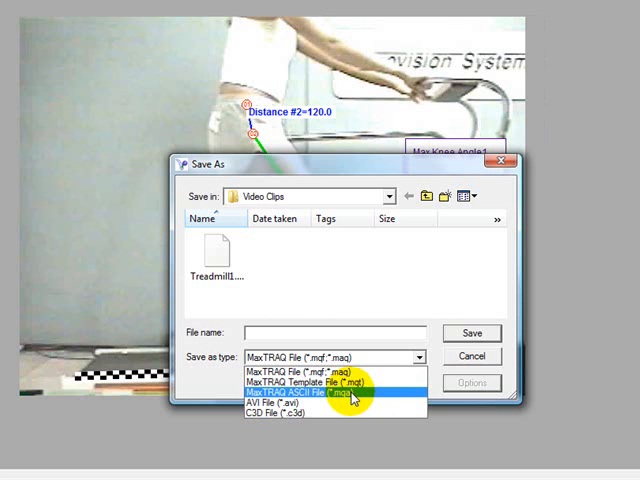
- Choose MaxTRAQ ASCII File (*.mqa) as the save format
click(320, 393)
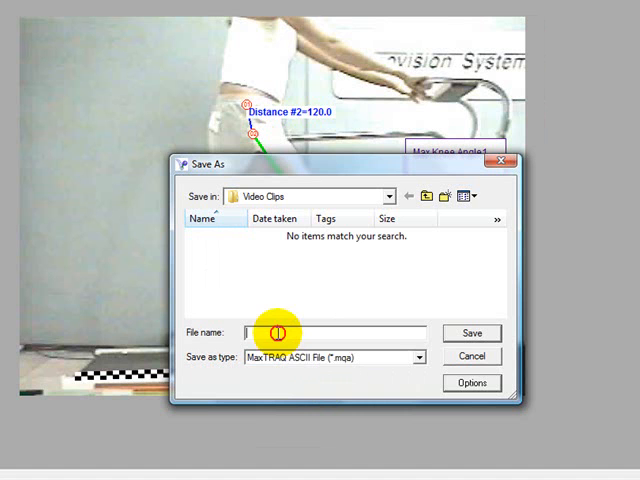